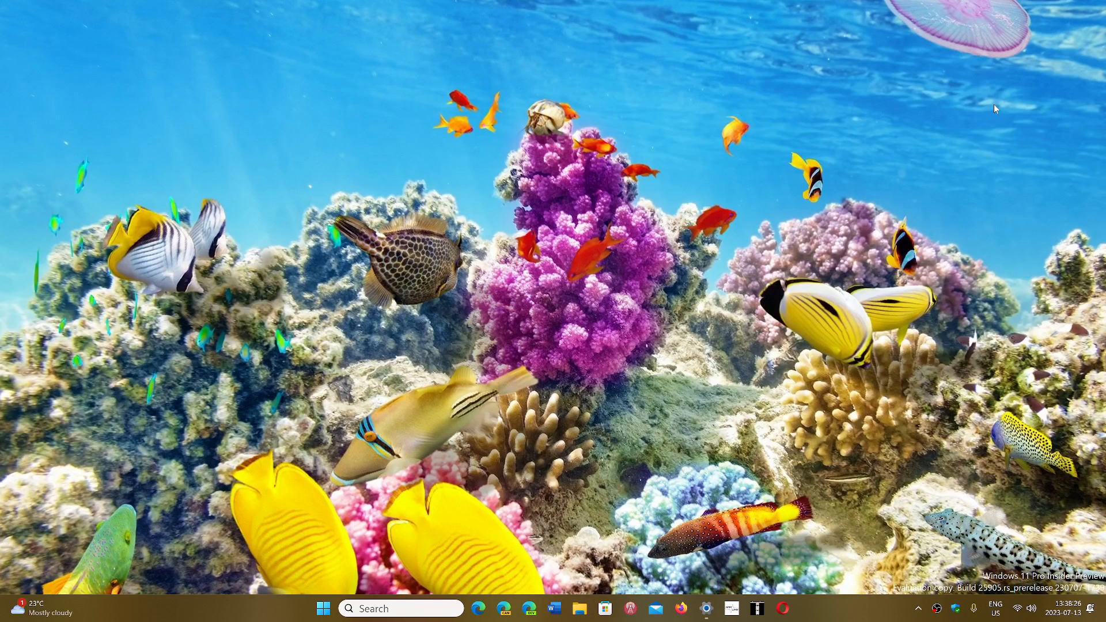
pyautogui.moveTo(851, 385)
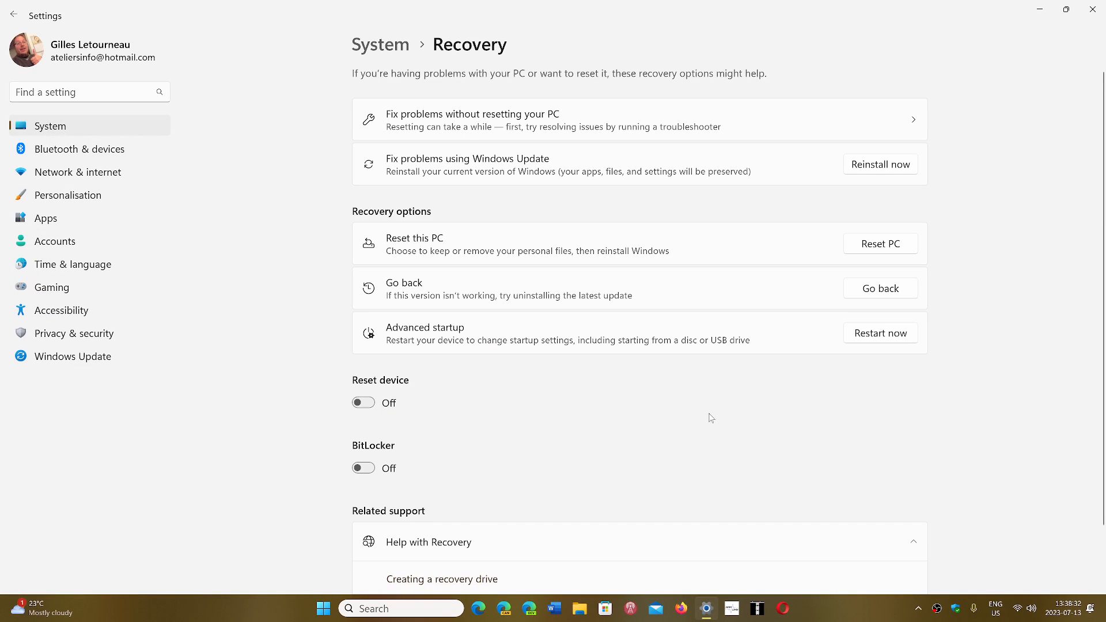
pyautogui.moveTo(617, 422)
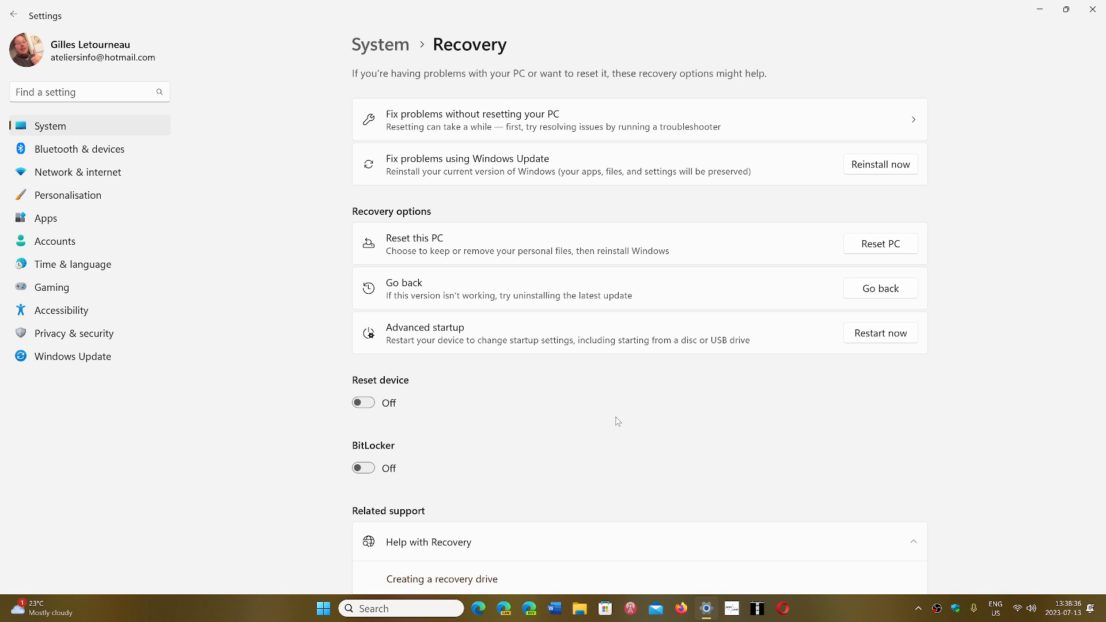
pyautogui.moveTo(512, 109)
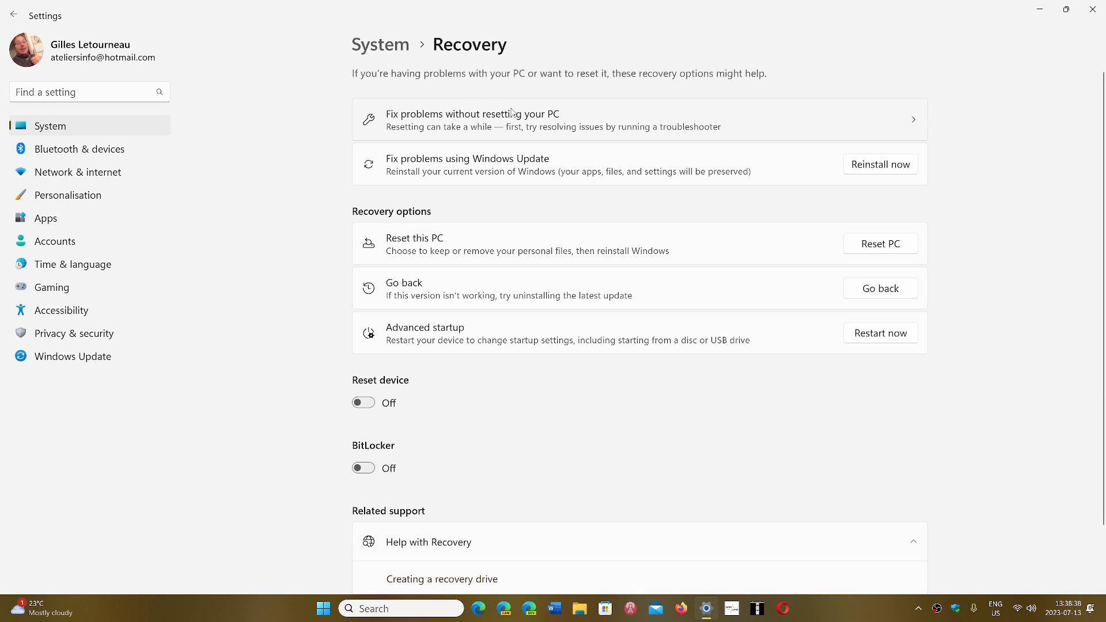
pyautogui.moveTo(682, 440)
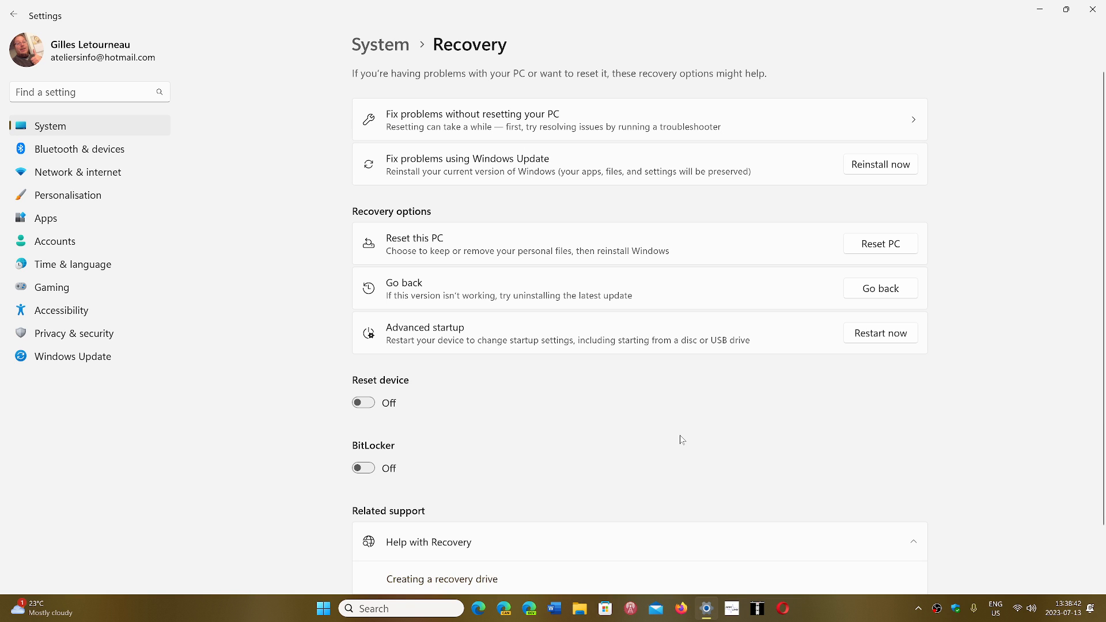
pyautogui.moveTo(540, 269)
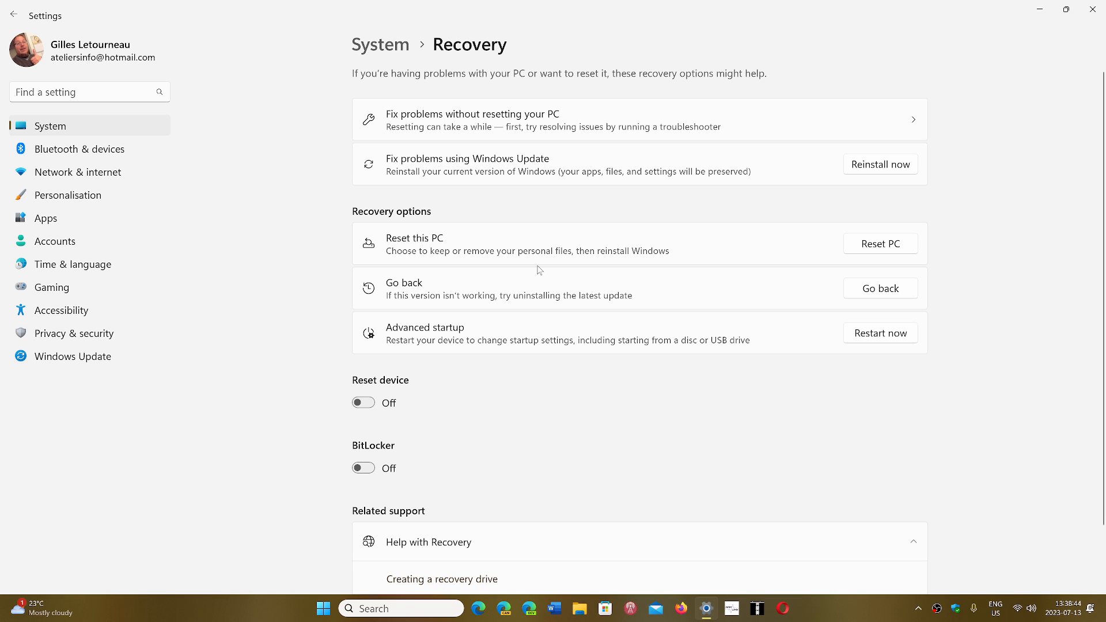
pyautogui.moveTo(519, 164)
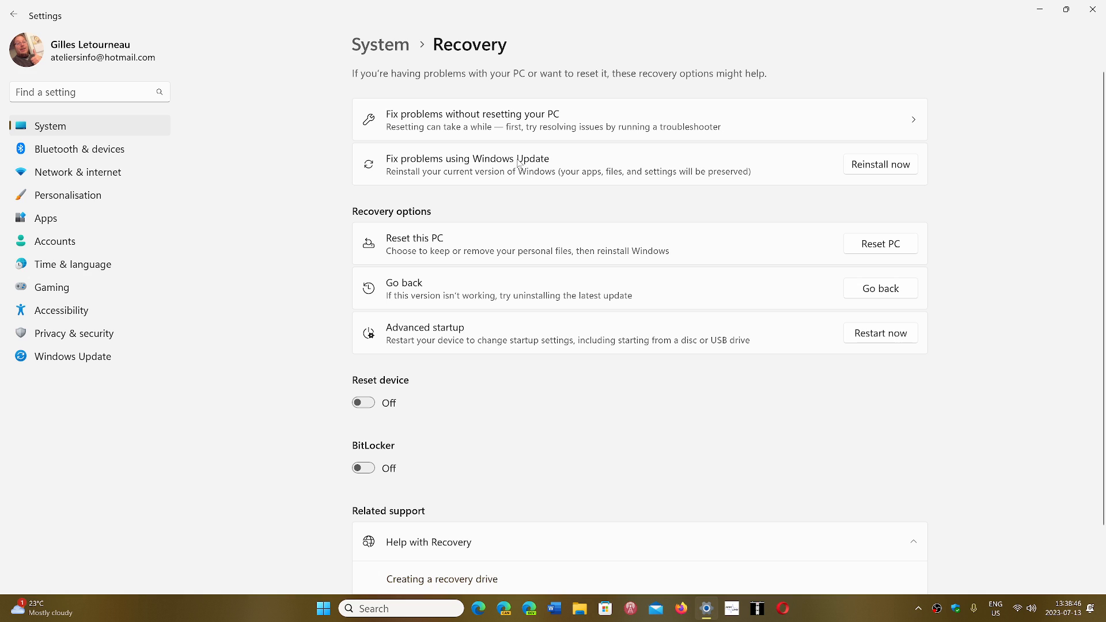
pyautogui.moveTo(493, 179)
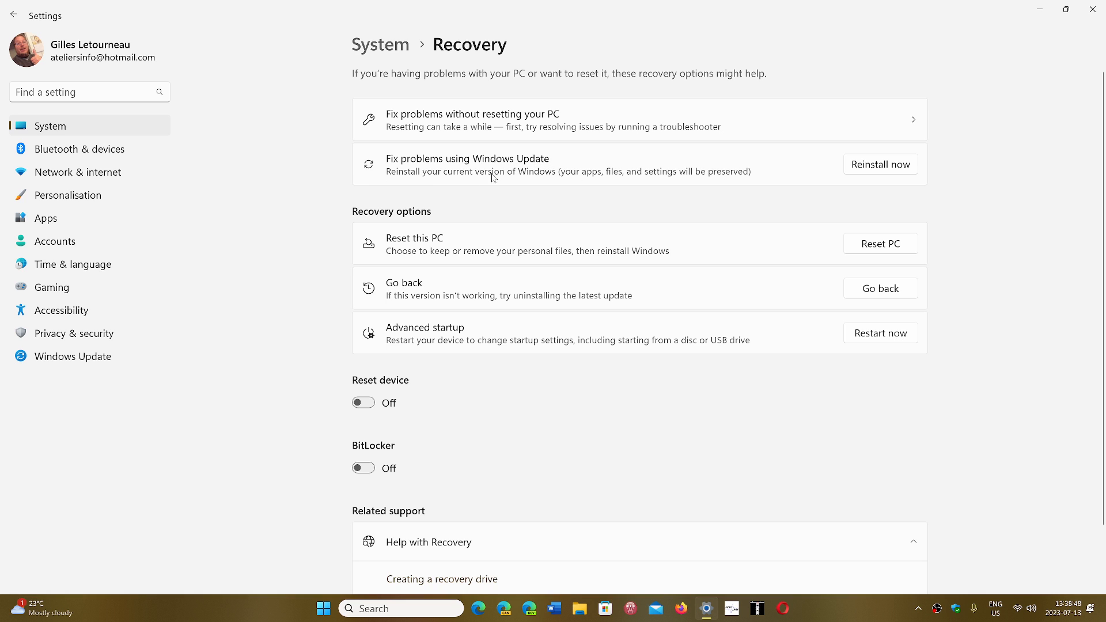
pyautogui.moveTo(591, 183)
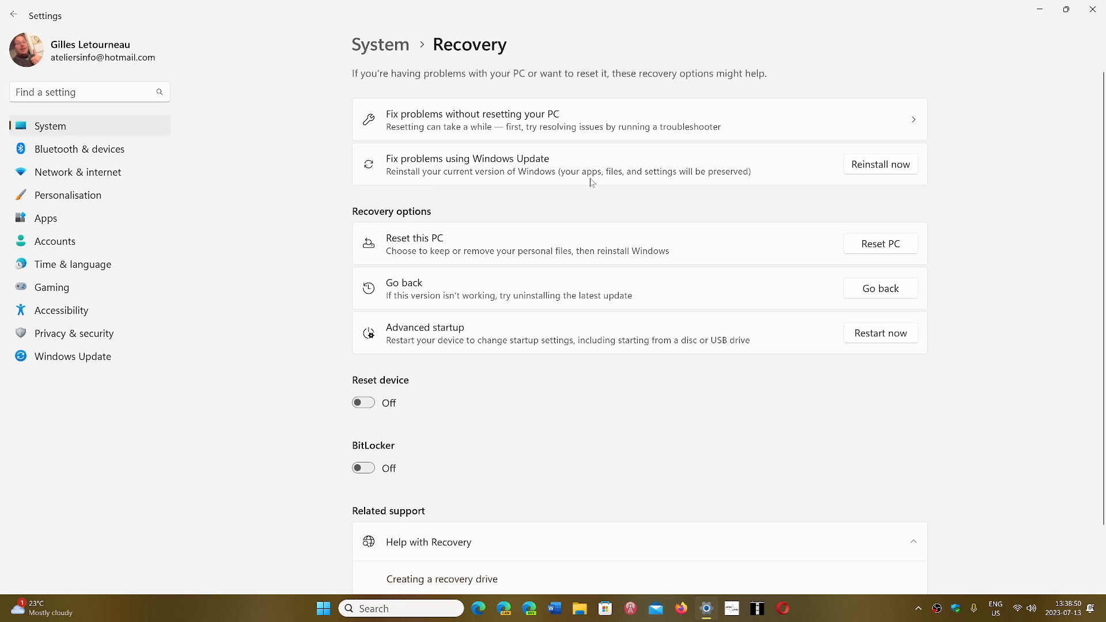
pyautogui.moveTo(742, 155)
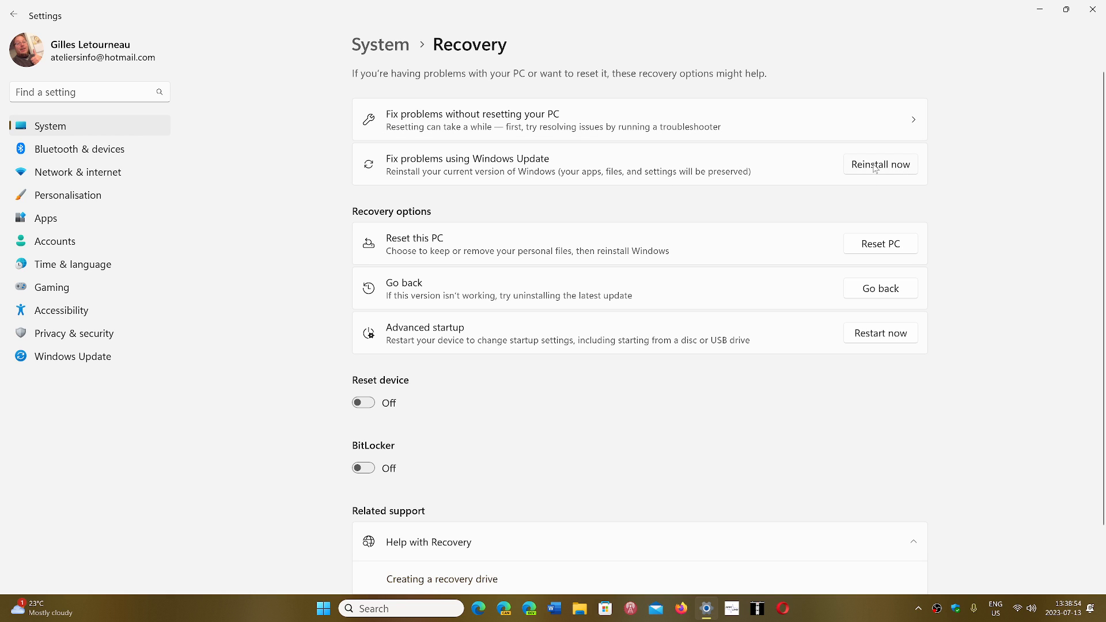
pyautogui.moveTo(984, 186)
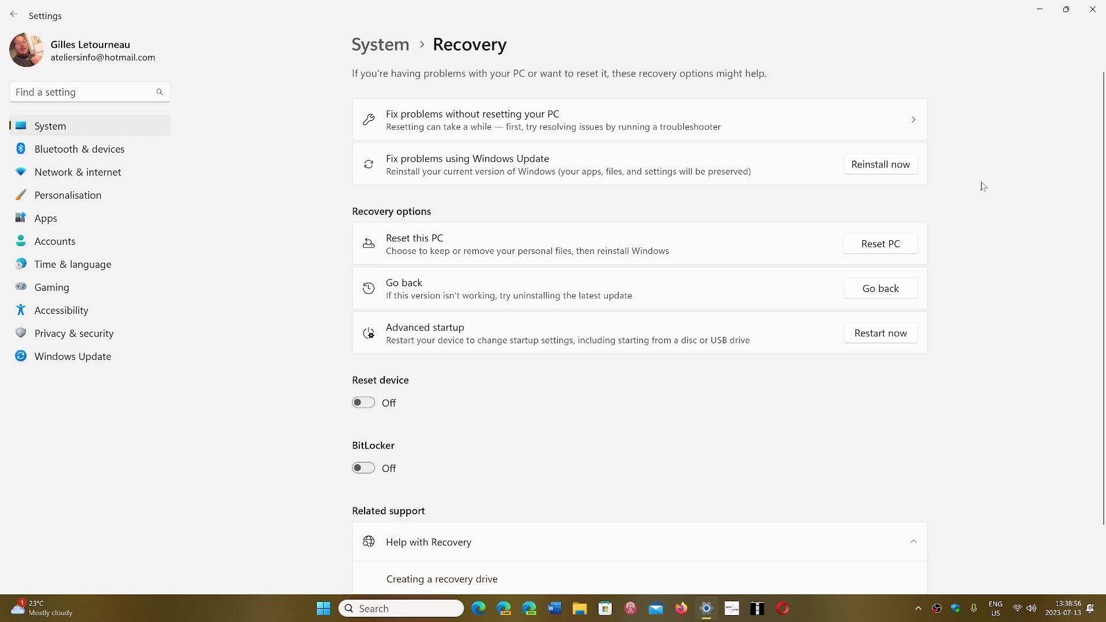
pyautogui.moveTo(1010, 179)
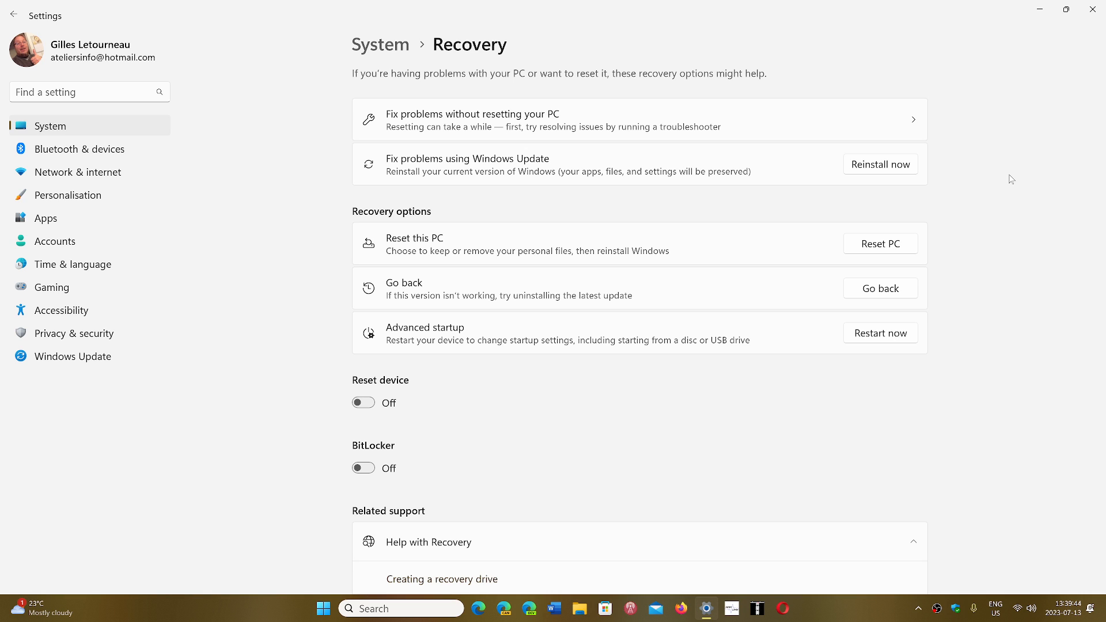
pyautogui.moveTo(753, 189)
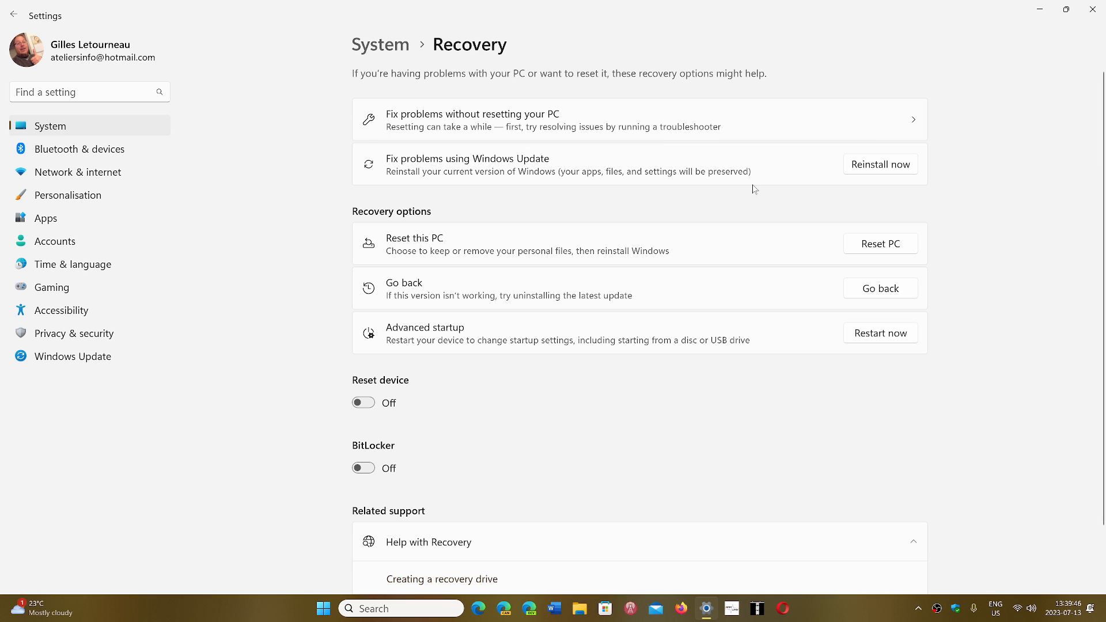
pyautogui.moveTo(959, 183)
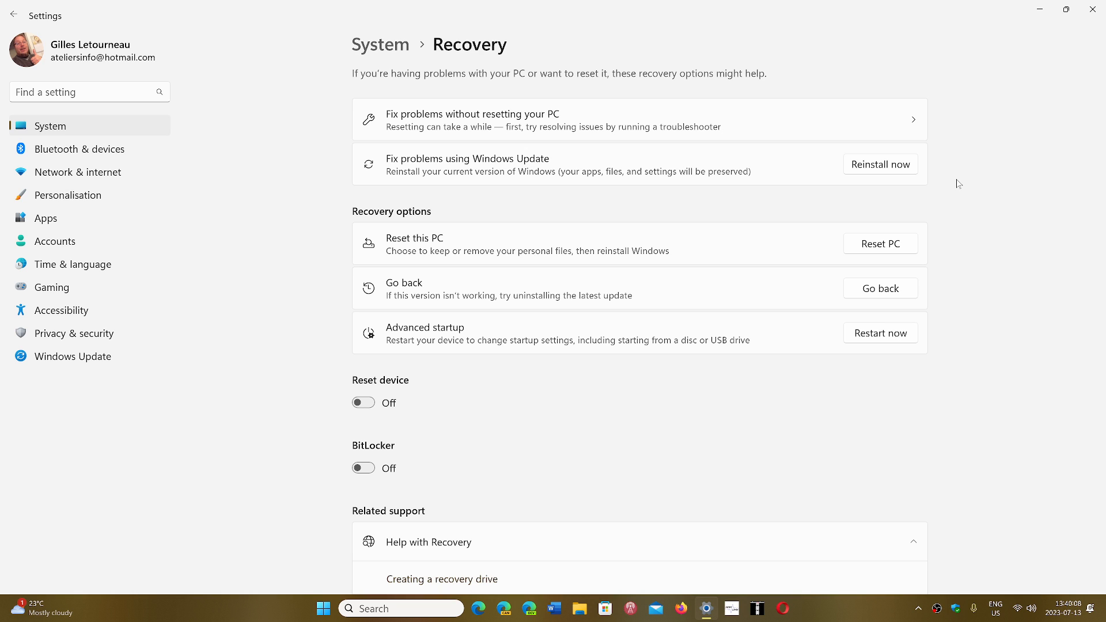
pyautogui.moveTo(610, 175)
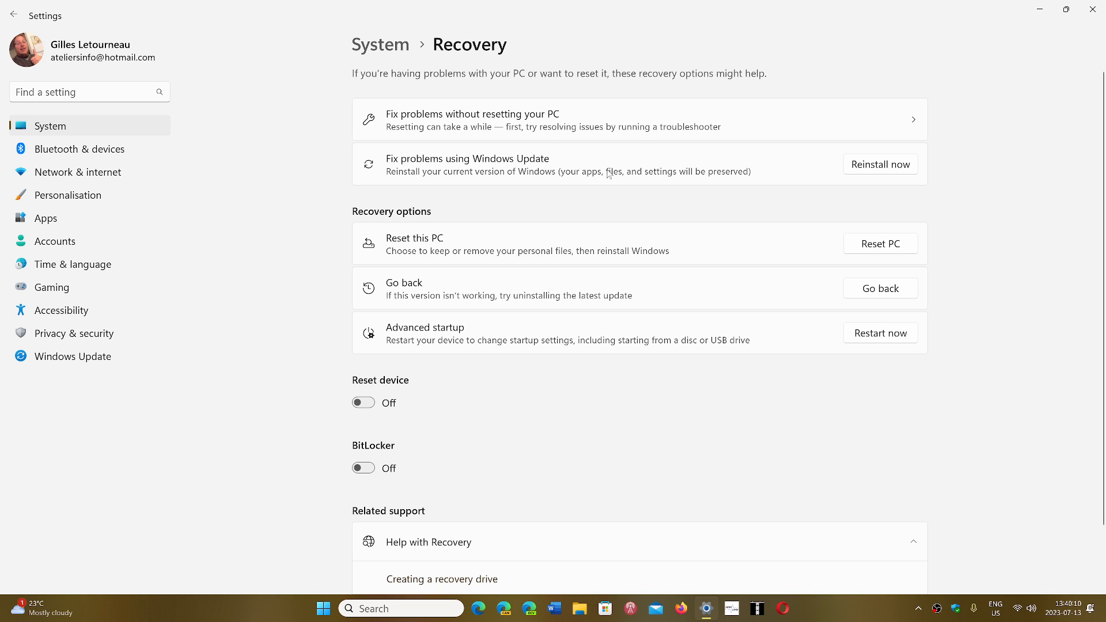
pyautogui.moveTo(987, 210)
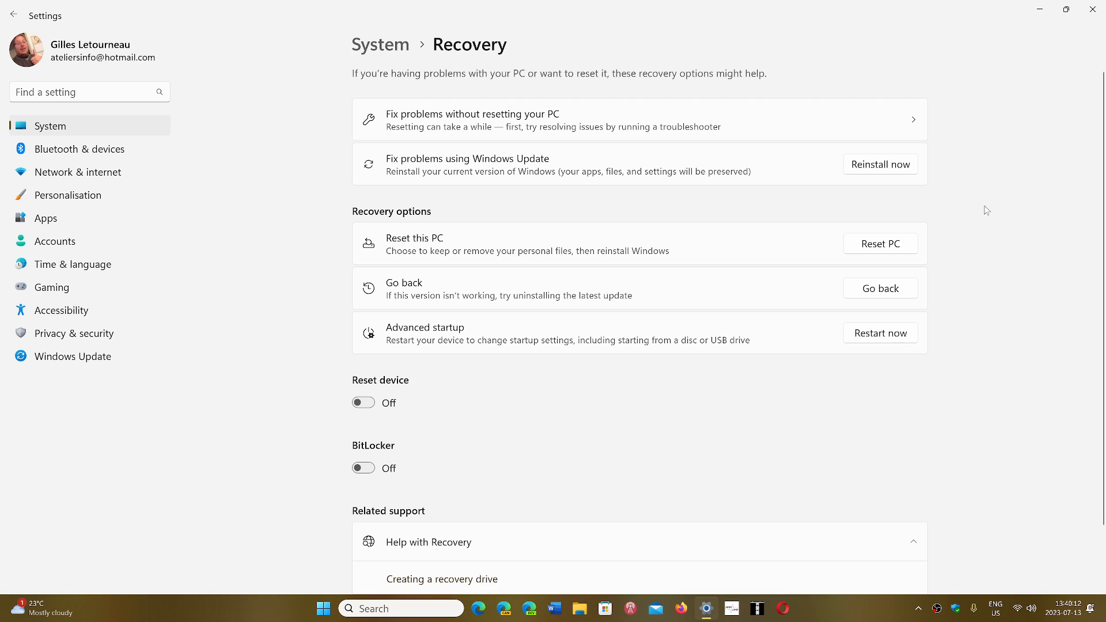
pyautogui.moveTo(1095, 9)
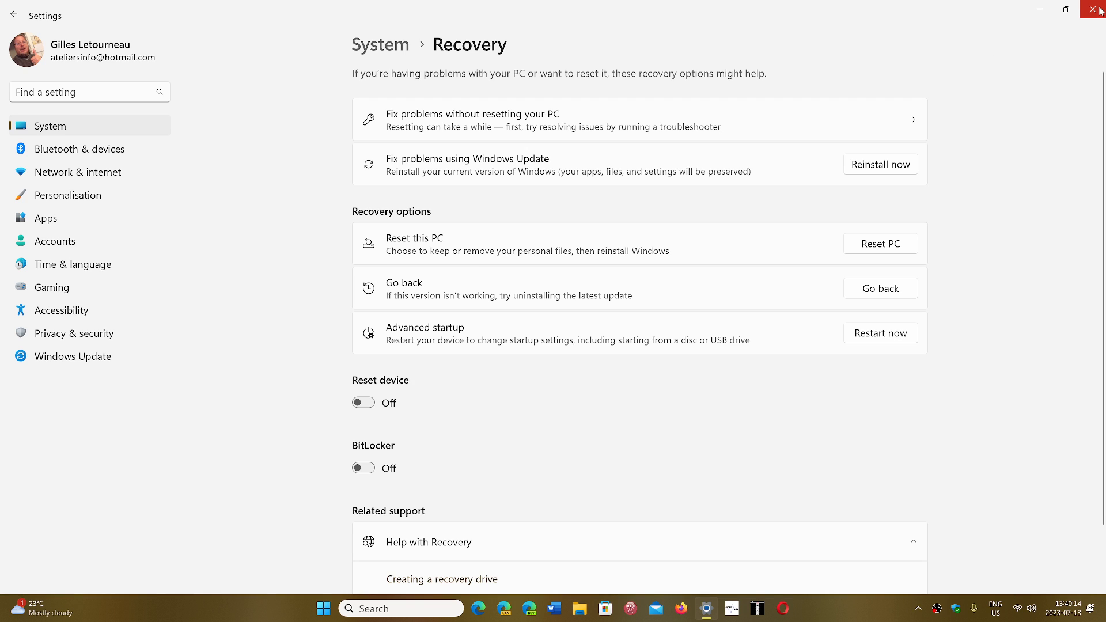
pyautogui.click(1093, 9)
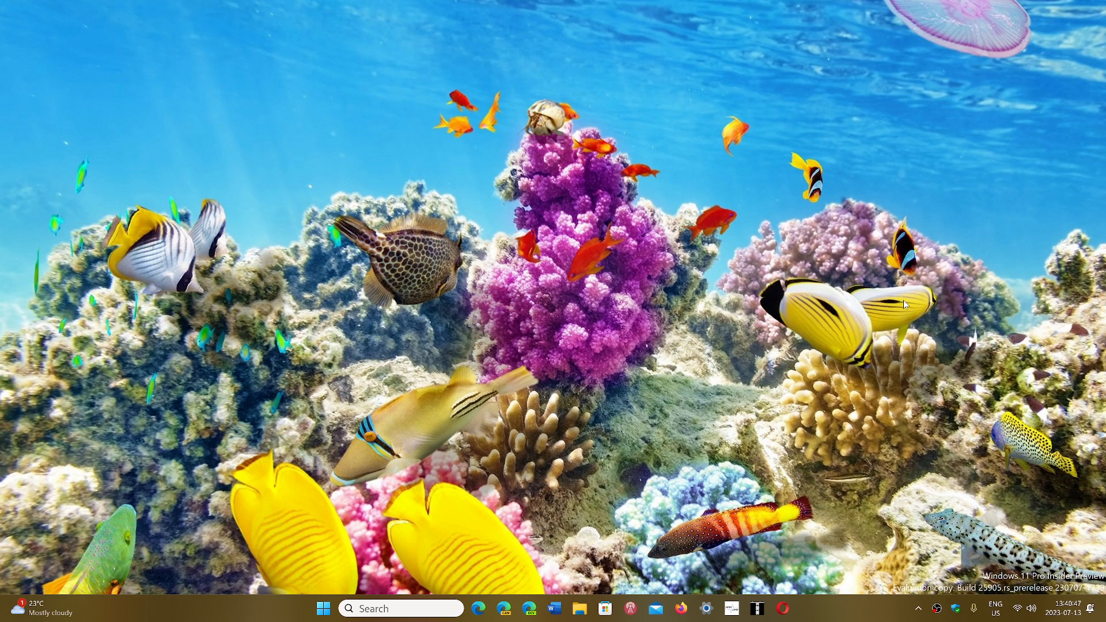
pyautogui.moveTo(864, 604)
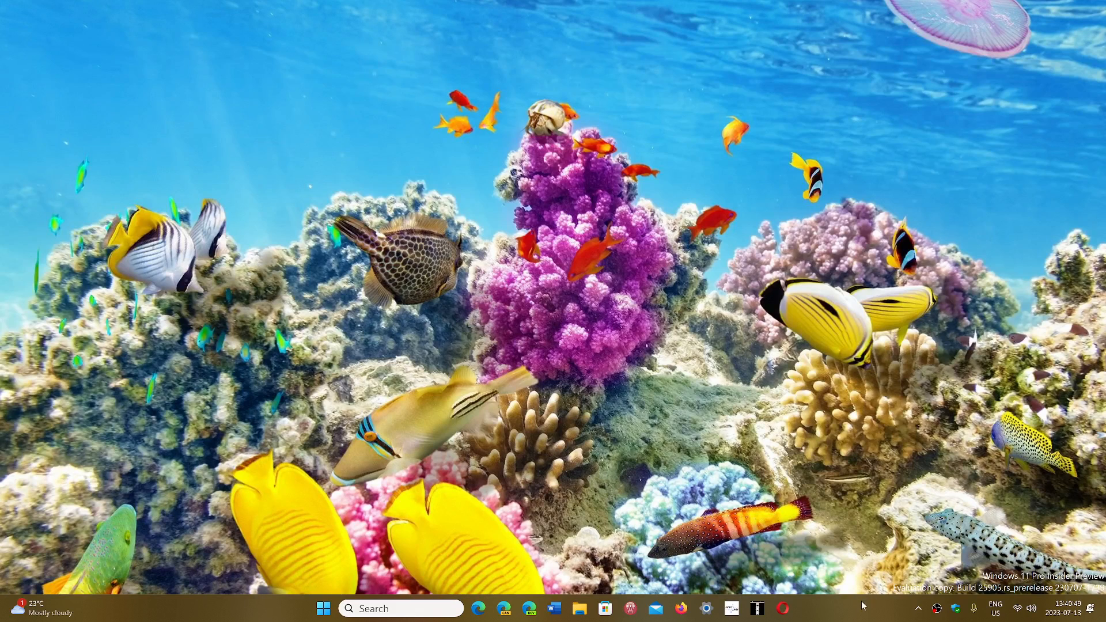
pyautogui.moveTo(856, 615)
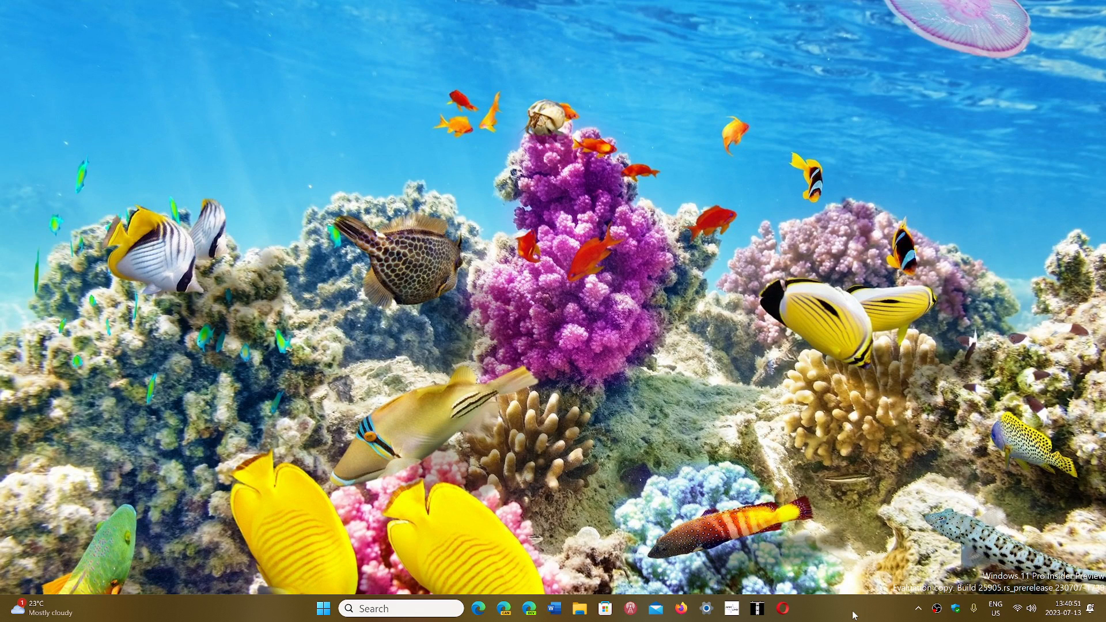